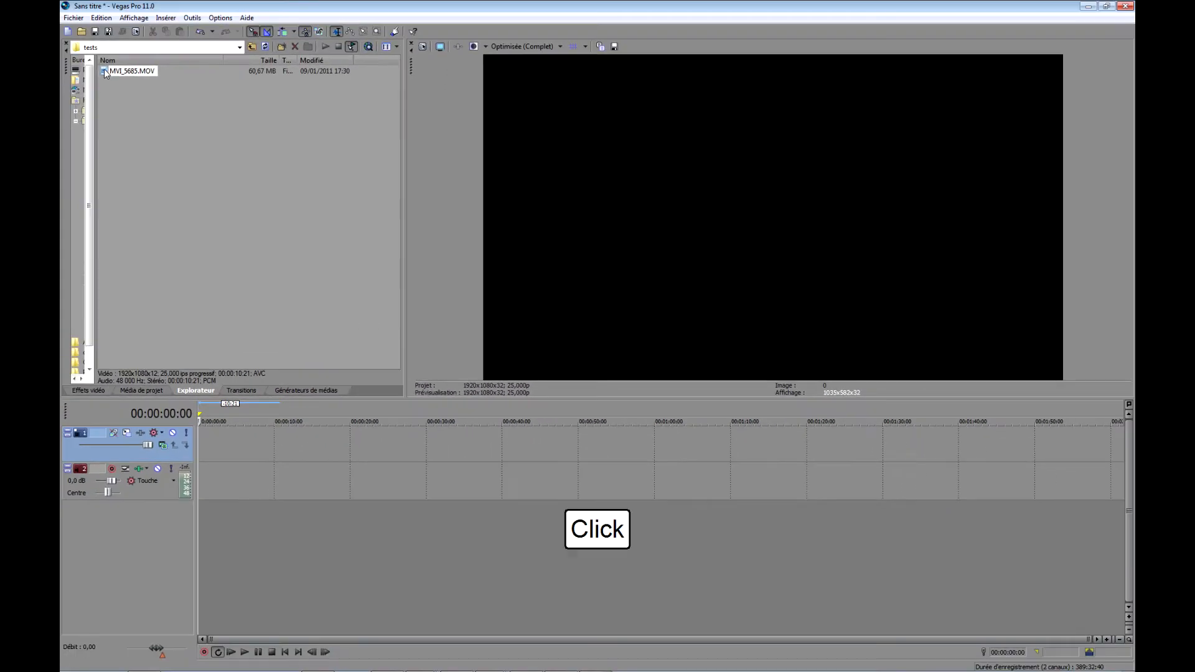
Place MVI_5685.MOV on the timeline and review its 1920x1080 media properties without changes.
drag(131, 71, 226, 442)
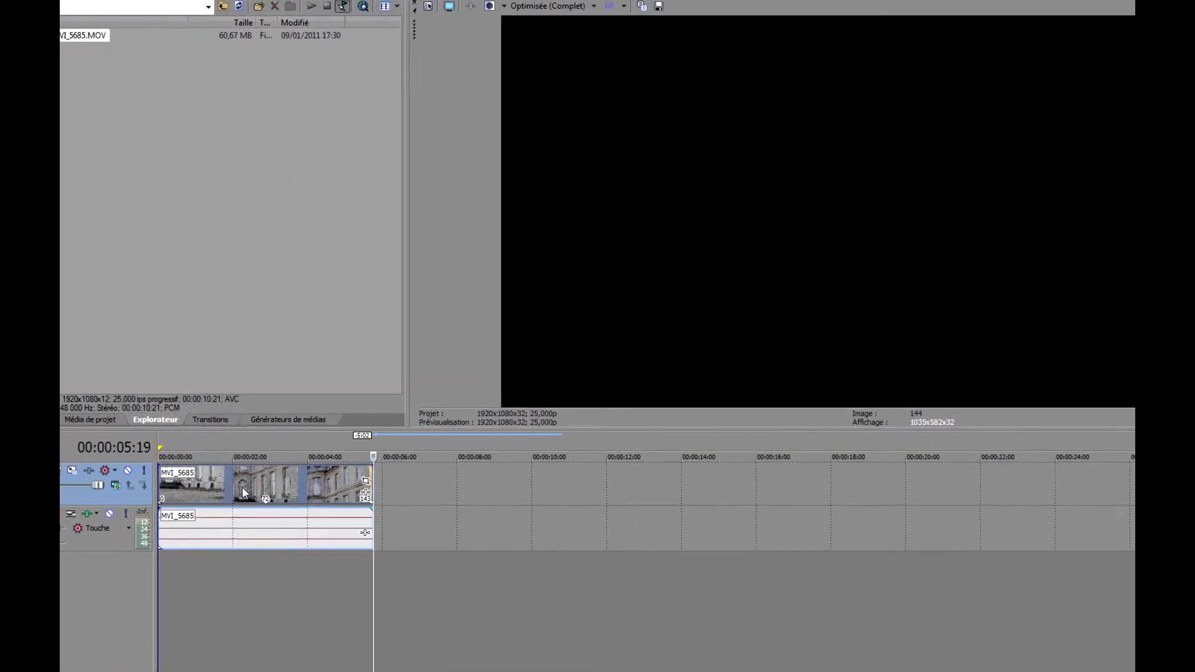
right_click(244, 484)
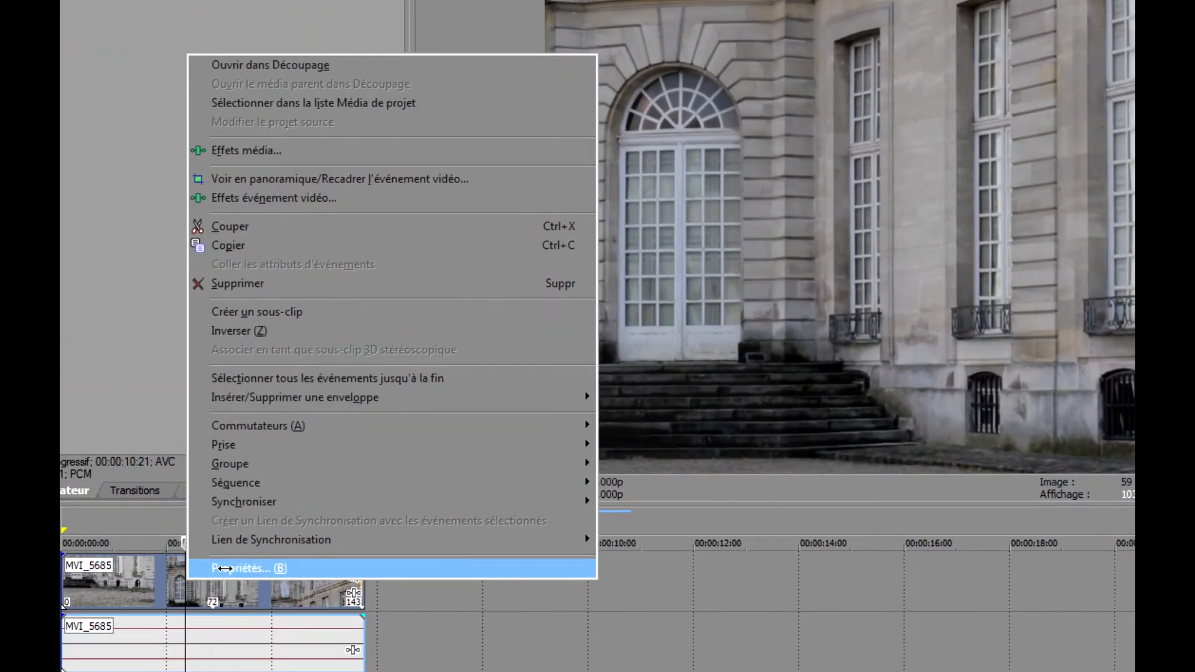
click(240, 568)
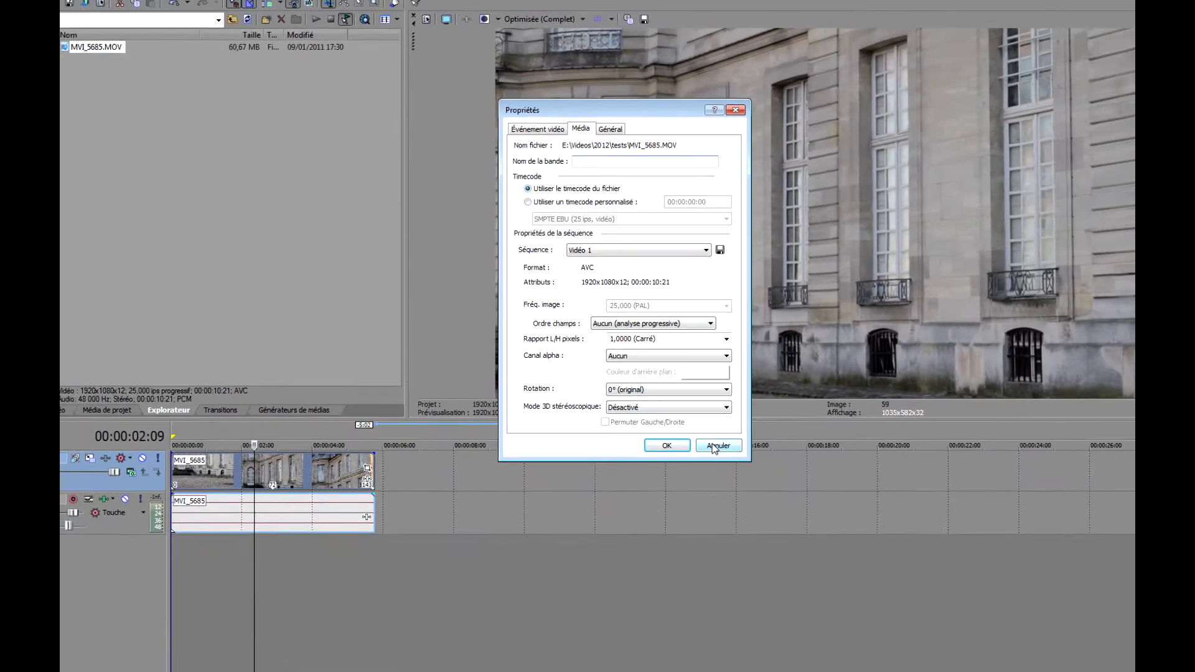
click(717, 446)
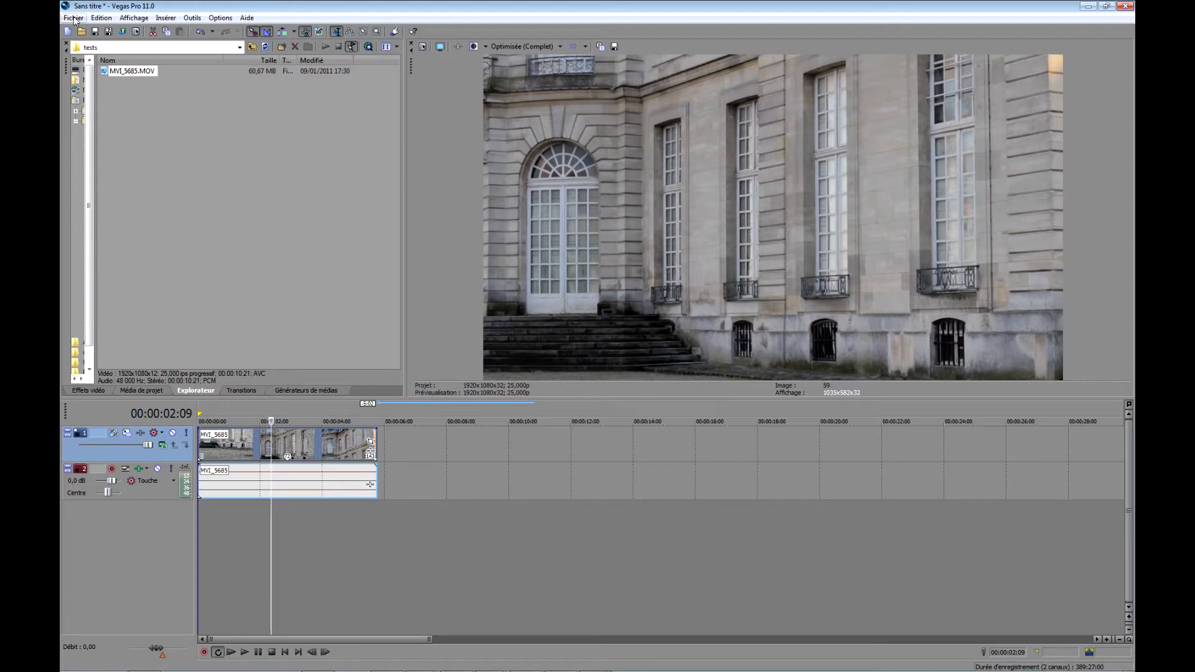
Set the project video height to 800, giving a 1920x800 frame at 25 fps.
click(72, 17)
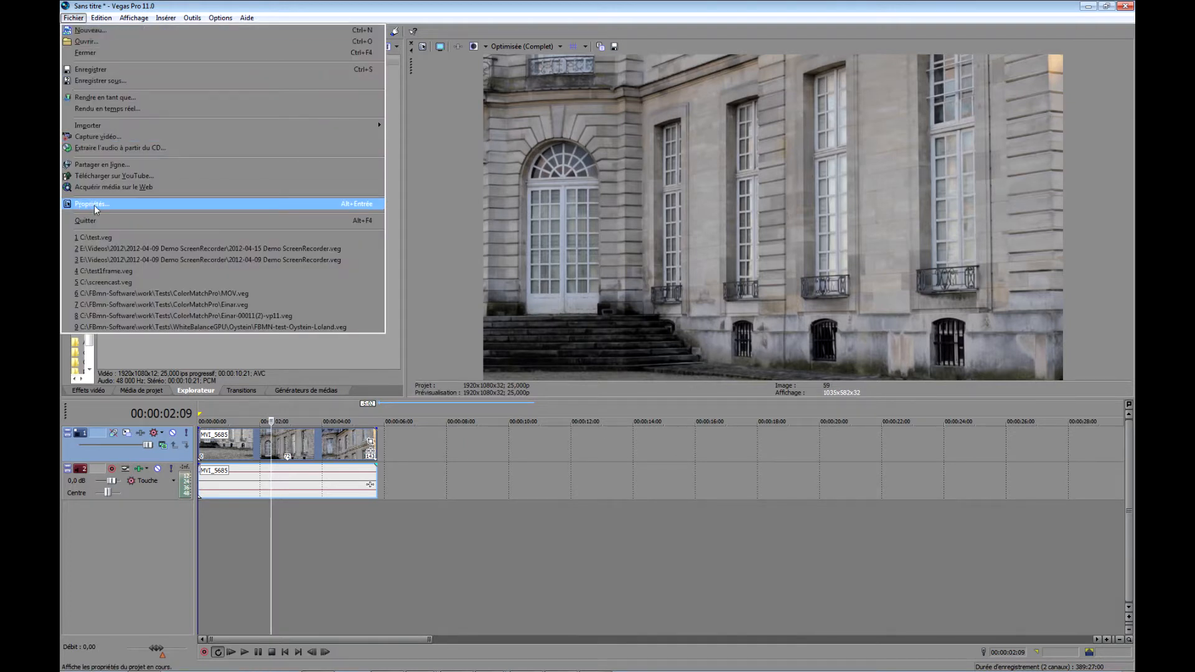
click(90, 203)
text(800)
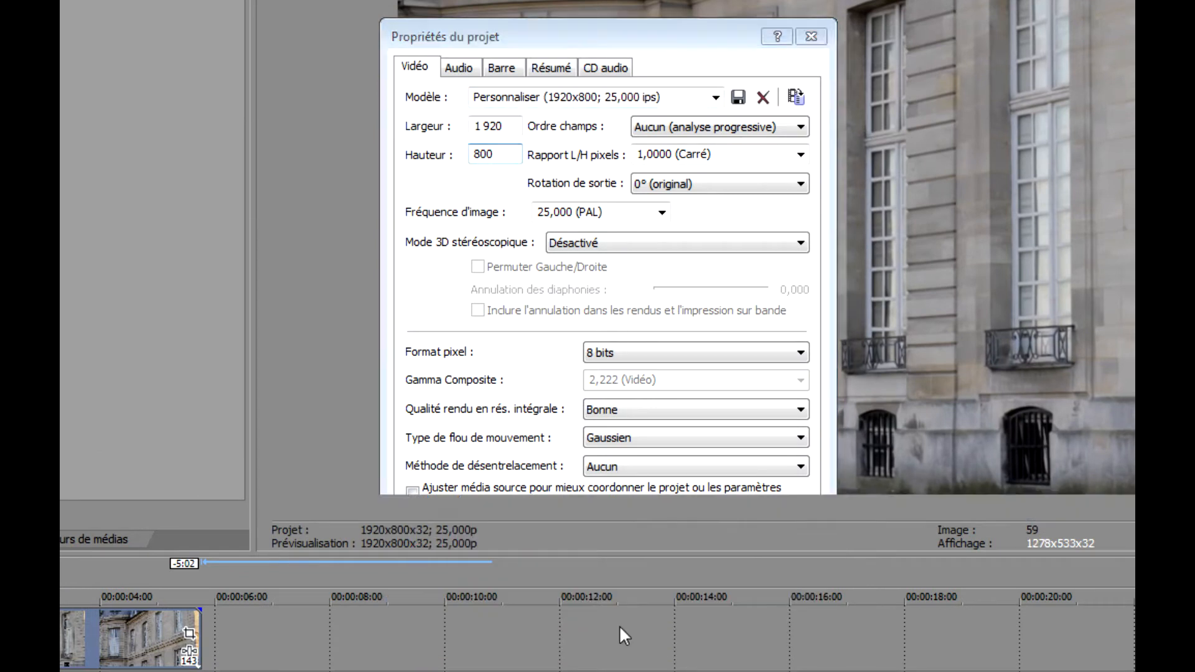
click(810, 36)
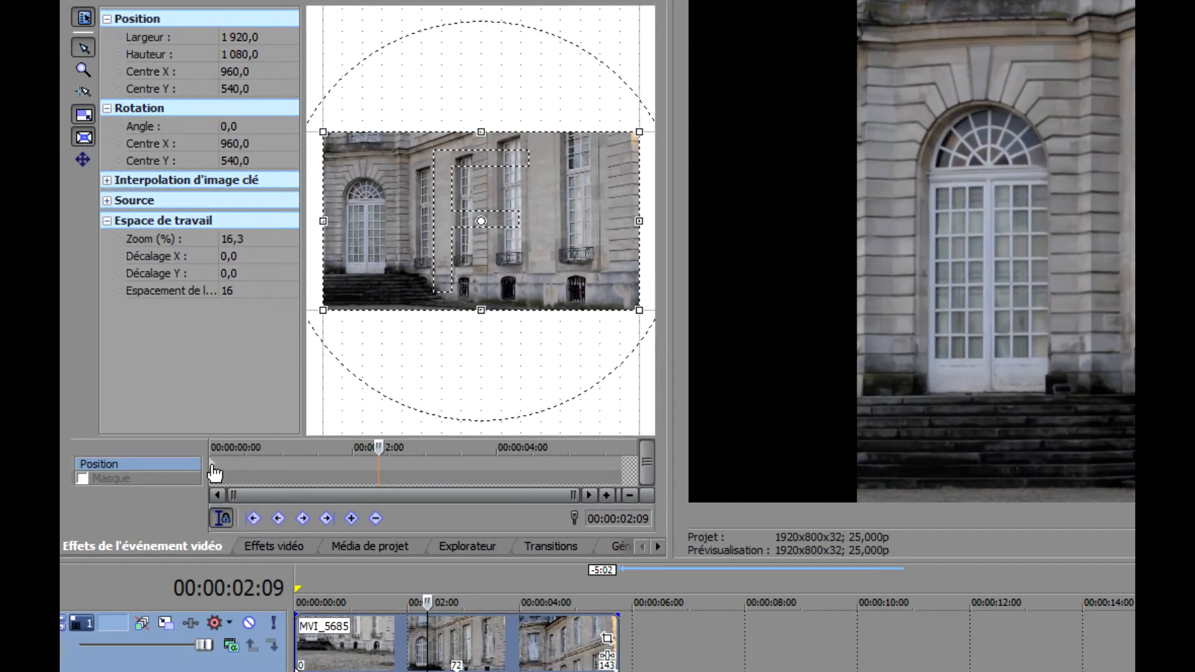
At the first pan/crop keyframe, match the crop frame to the 1920x800 output format.
click(212, 447)
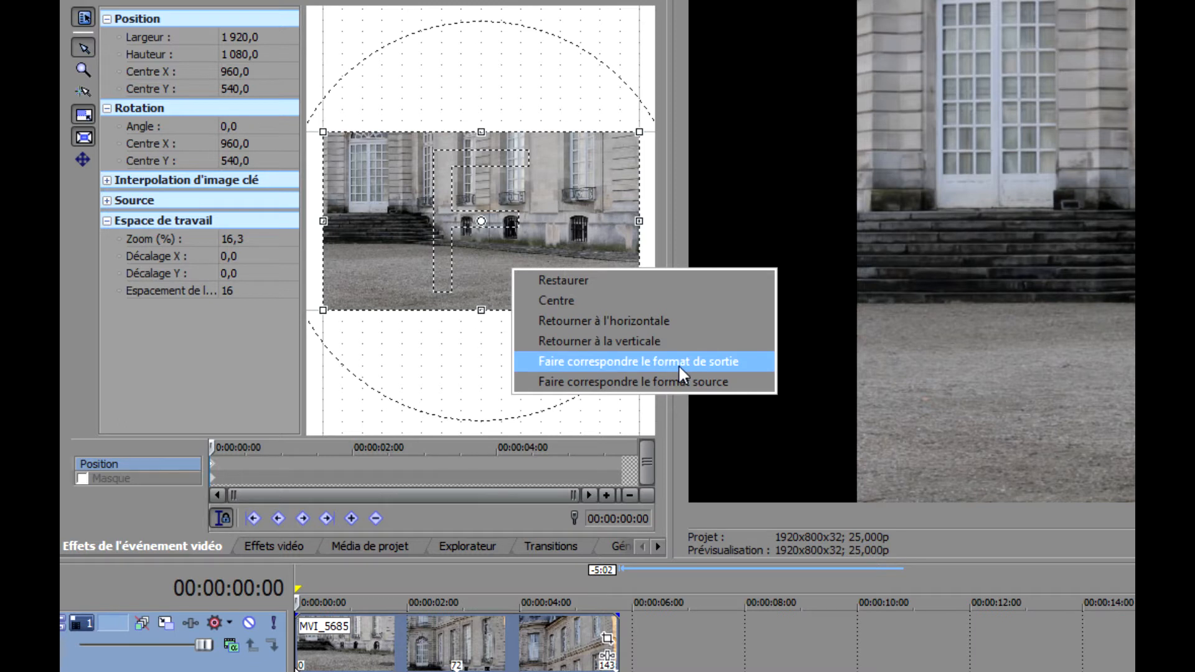
click(646, 361)
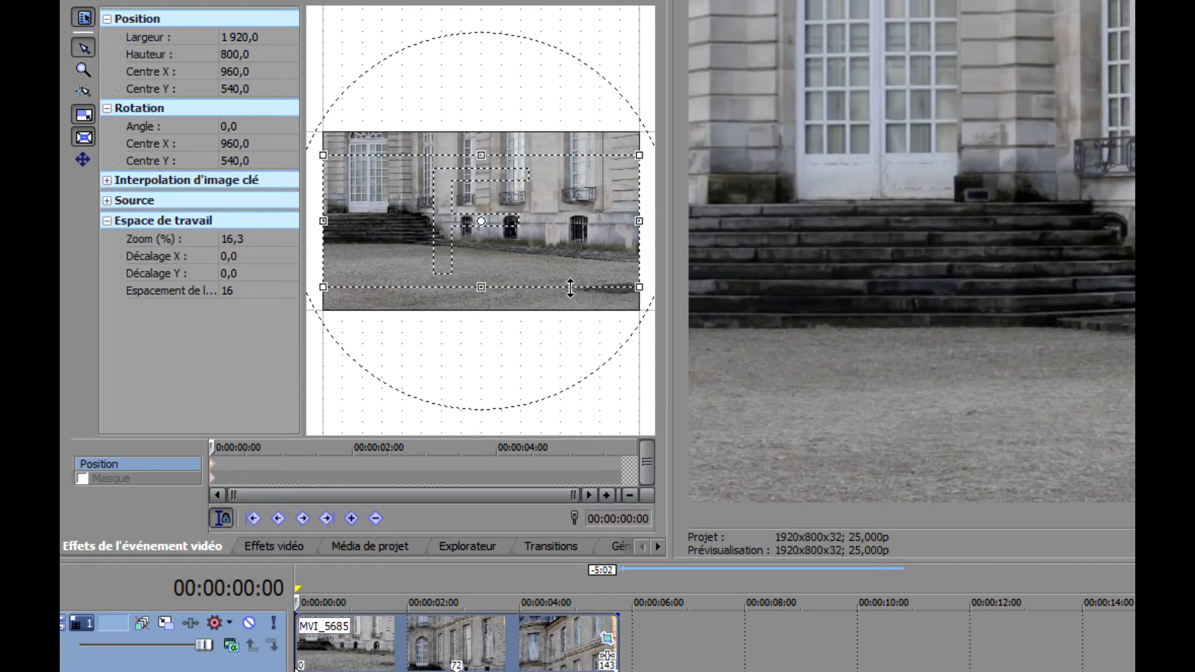
mouse_move(619, 276)
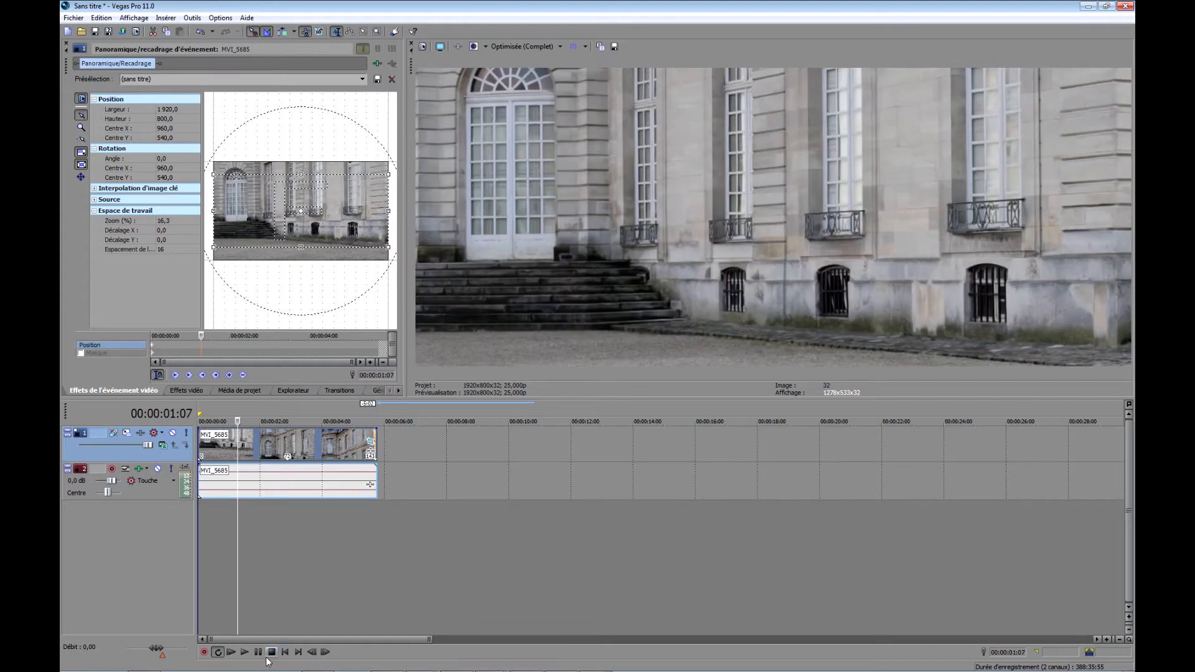
click(244, 651)
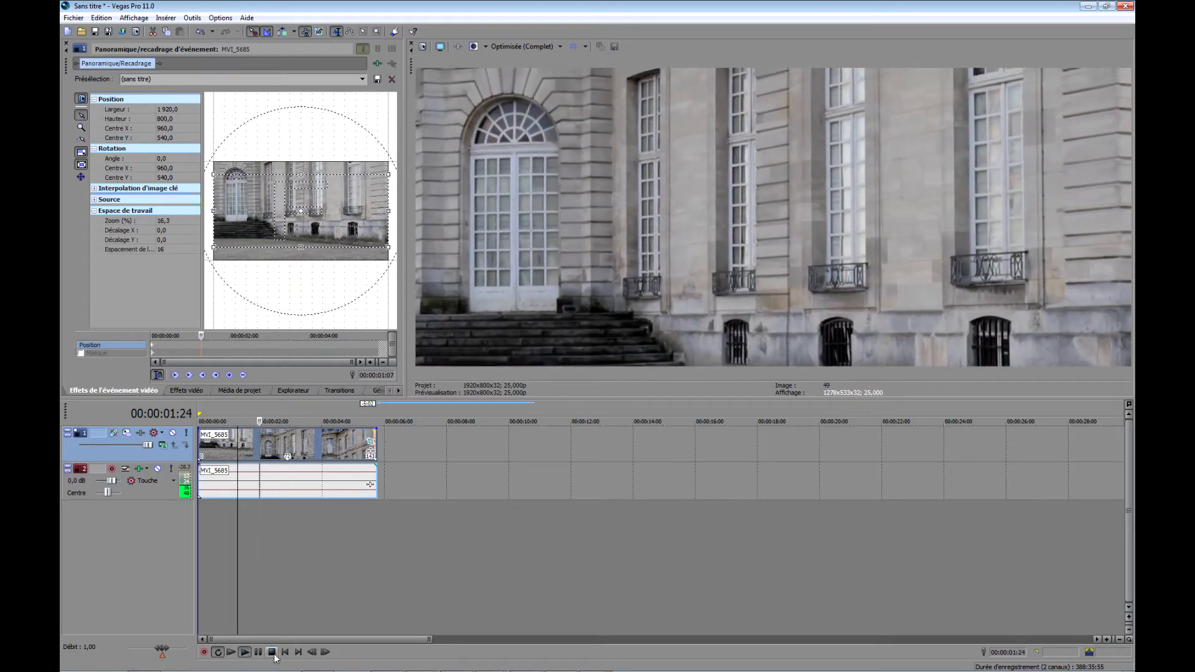
click(271, 652)
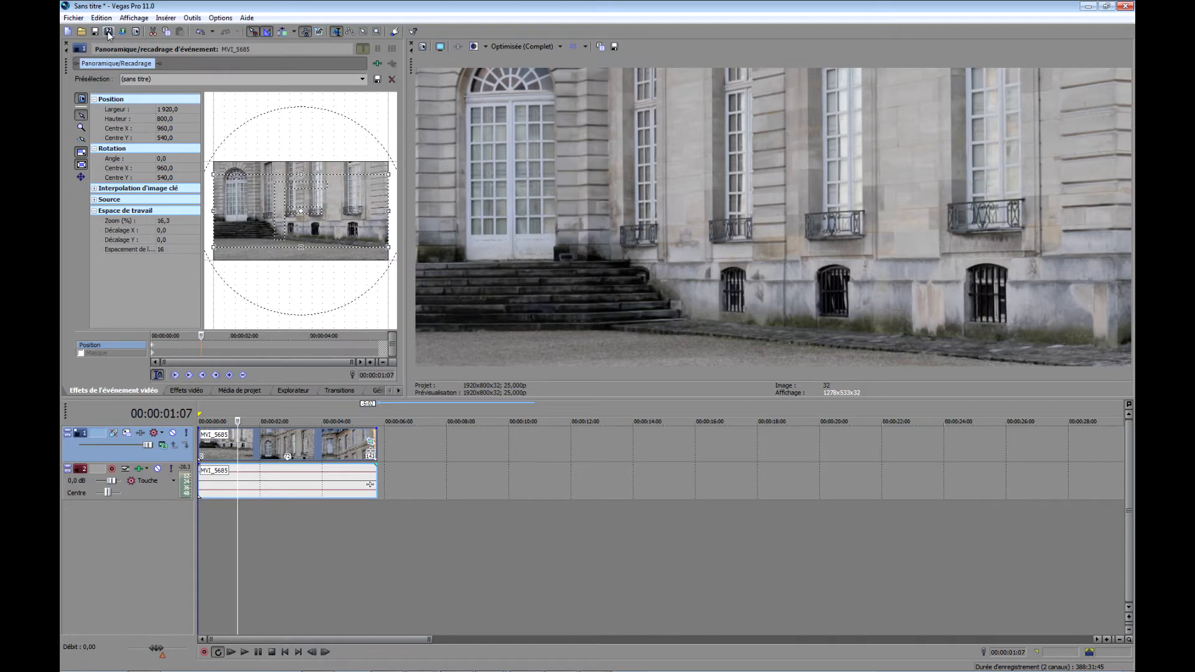
click(134, 31)
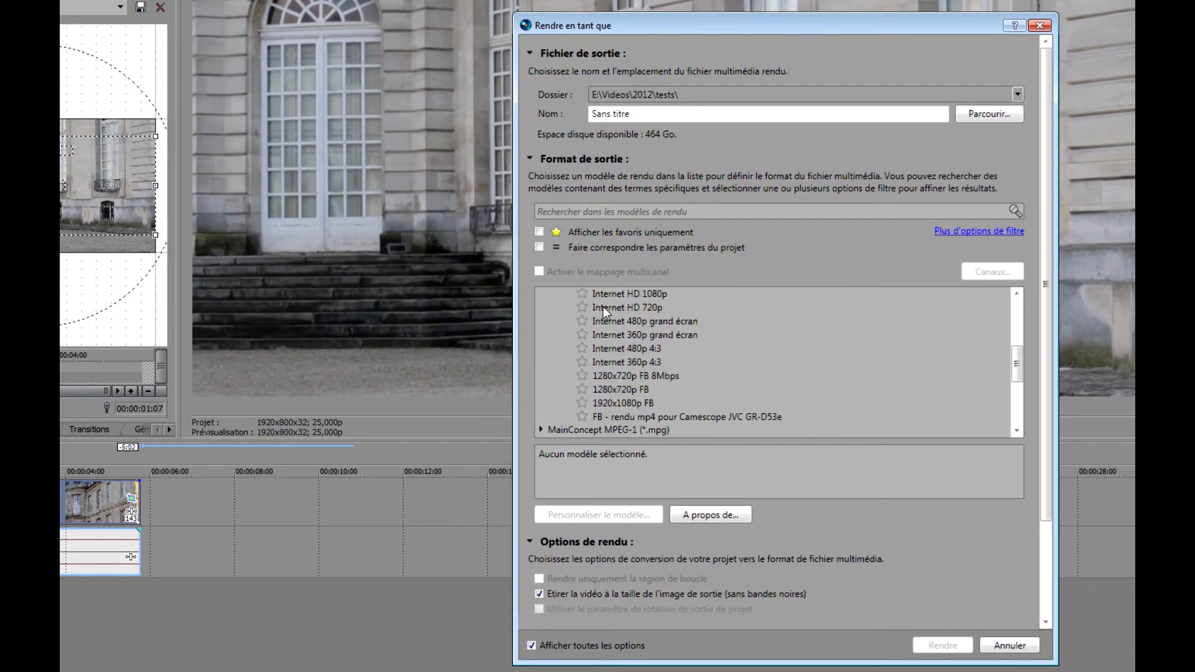
Select the MainConcept AVC/AAC Internet HD 1080p MP4 render template.
click(629, 295)
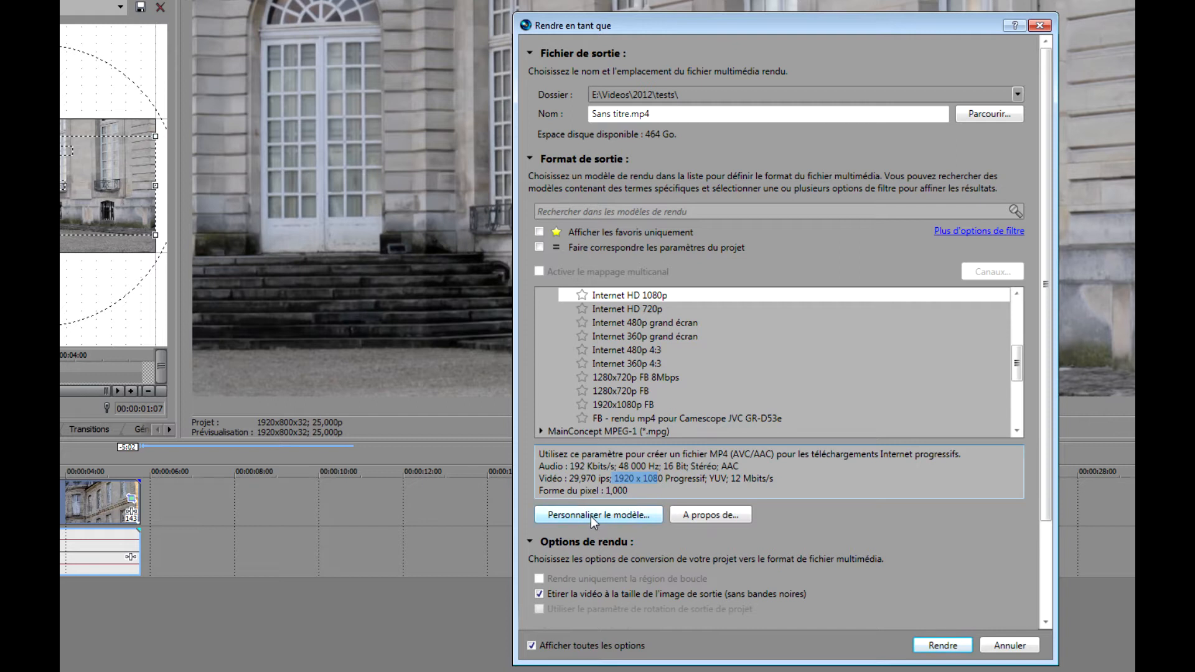
Customize the template with a custom 1920x800 frame size.
click(599, 515)
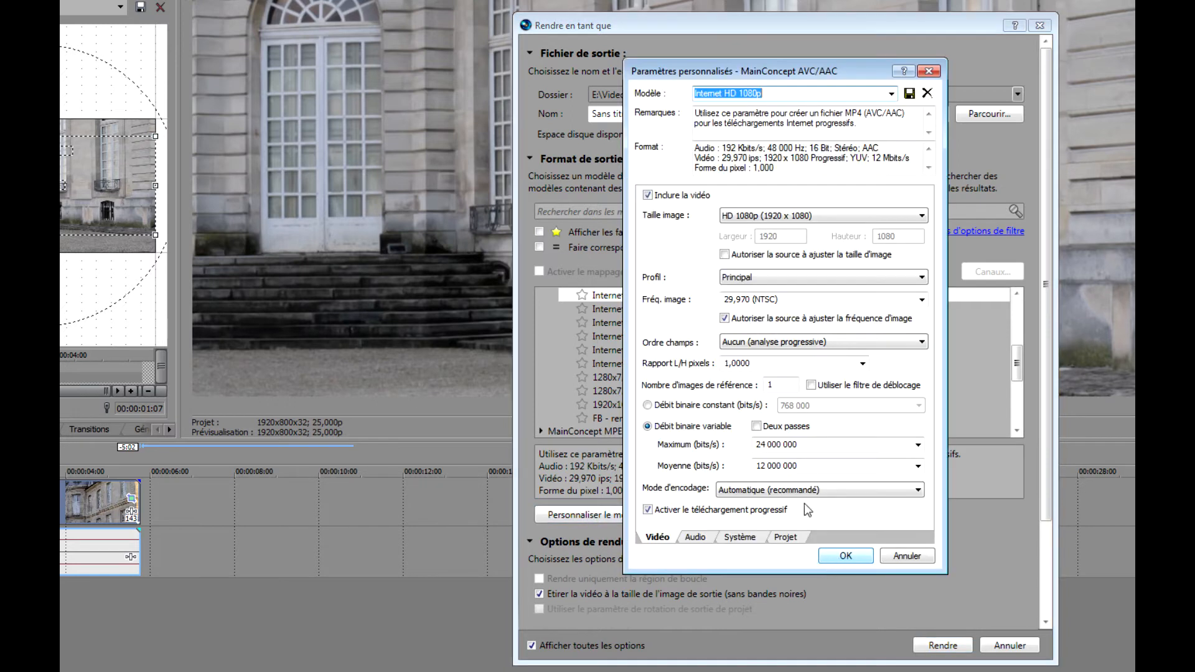
click(918, 215)
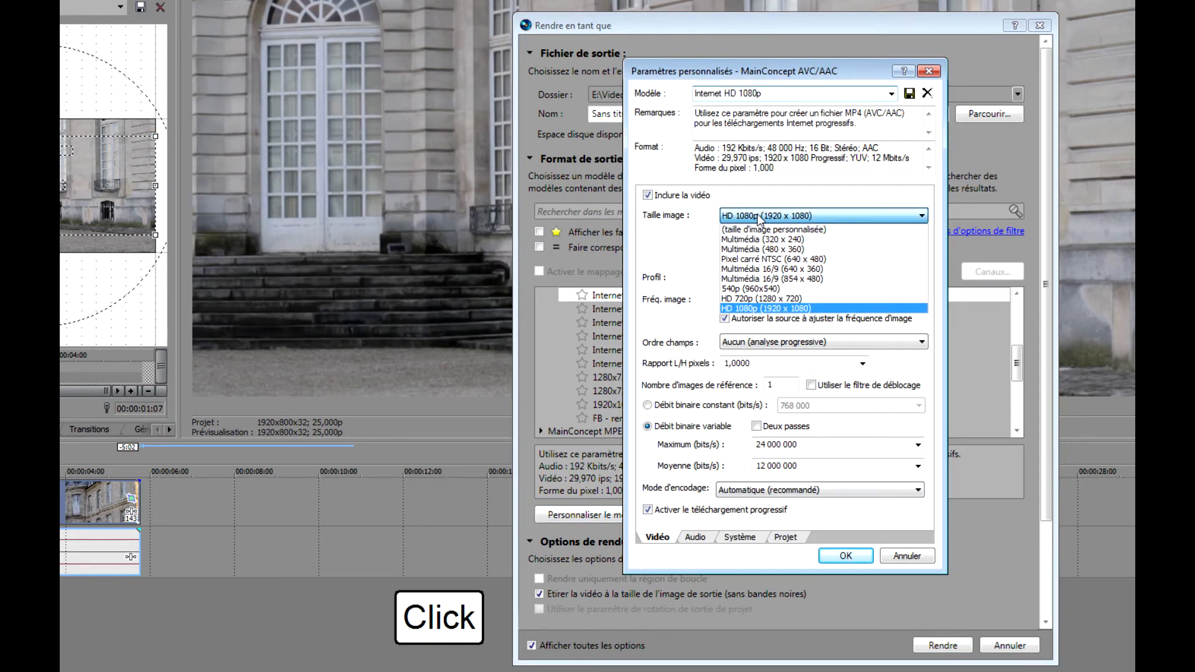
mouse_move(772, 229)
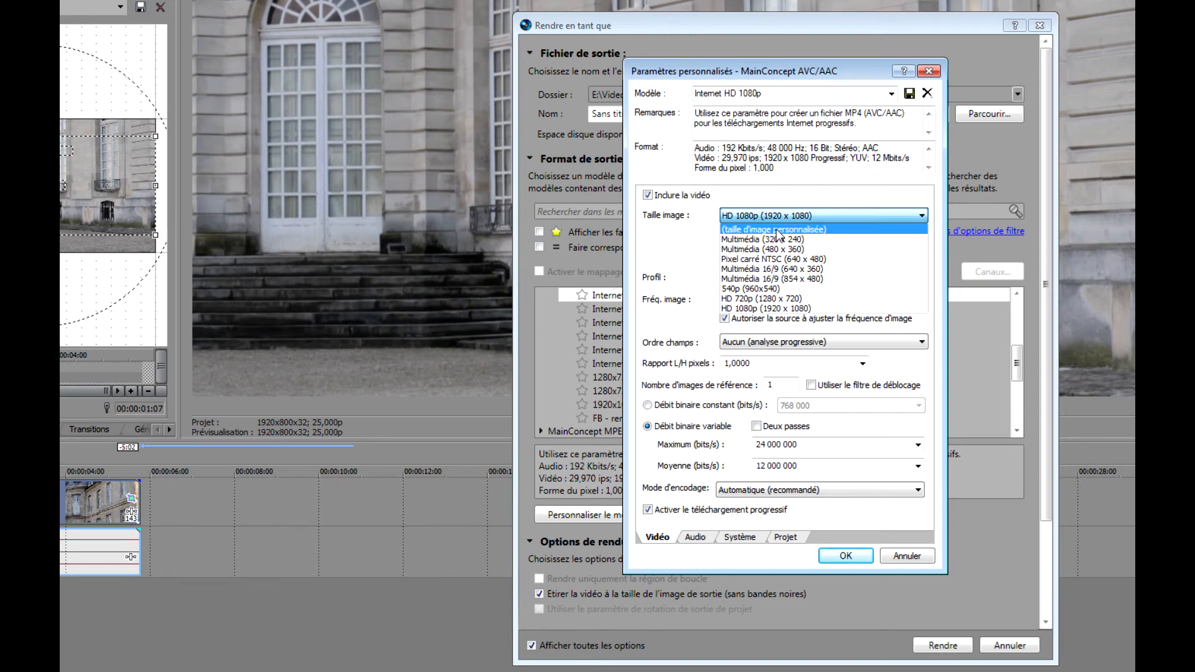
click(772, 229)
text(80)
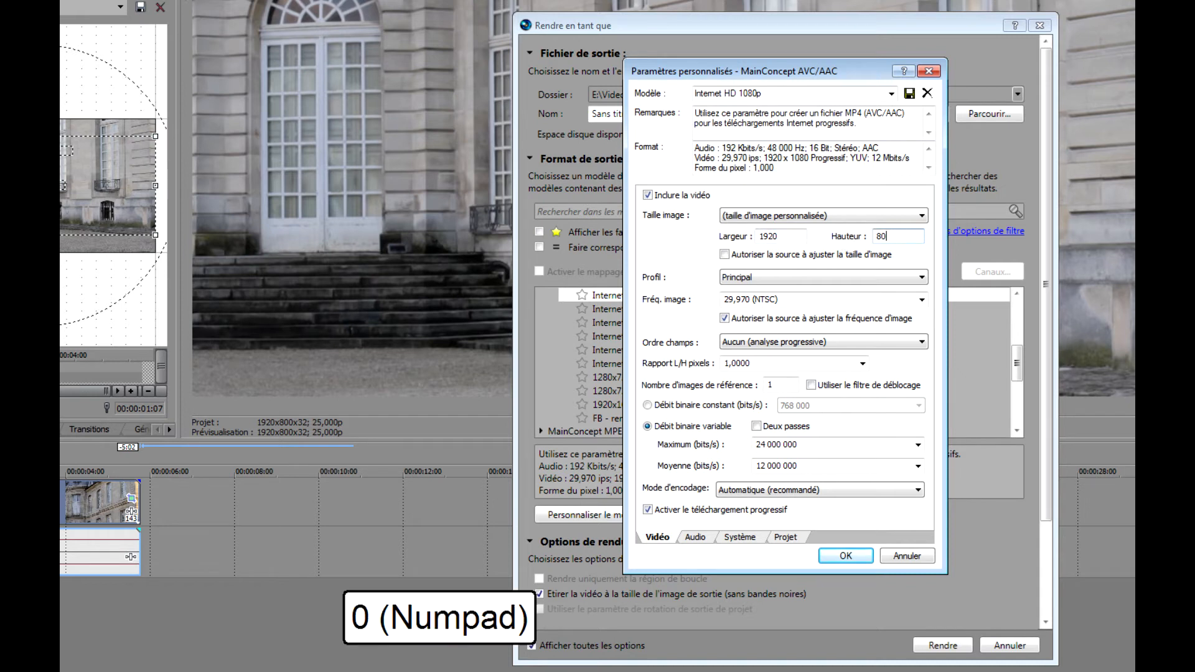
click(844, 556)
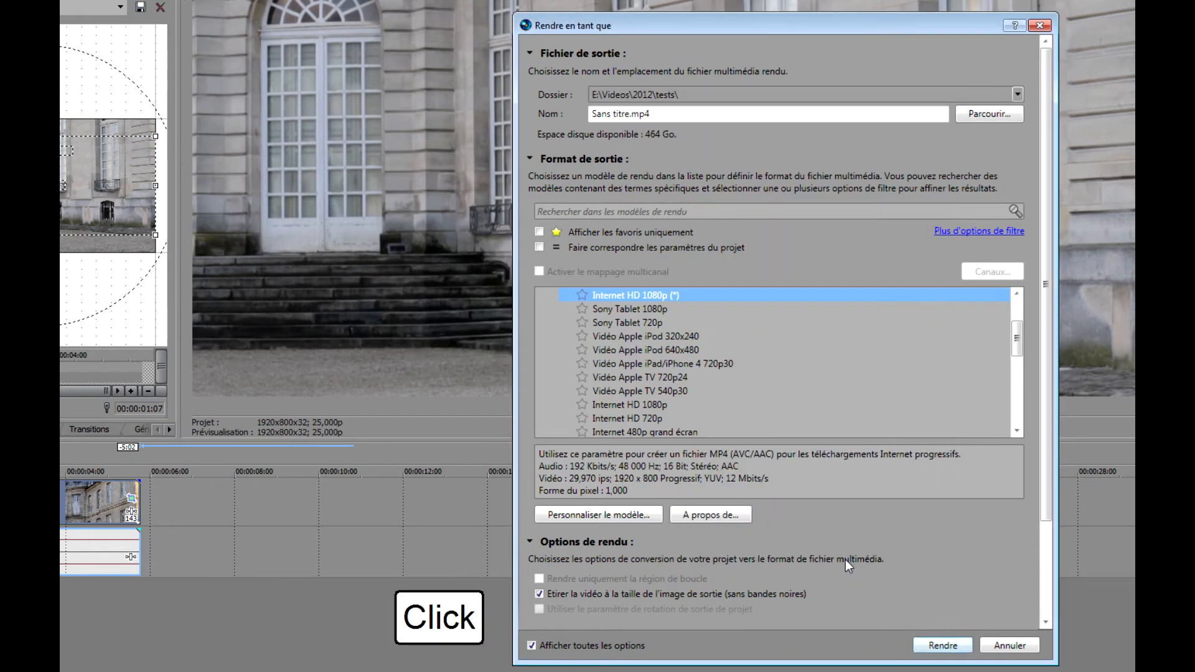
Render Sans titre.mp4, open its folder and send it to MediaInfo to confirm 1920x800.
click(943, 646)
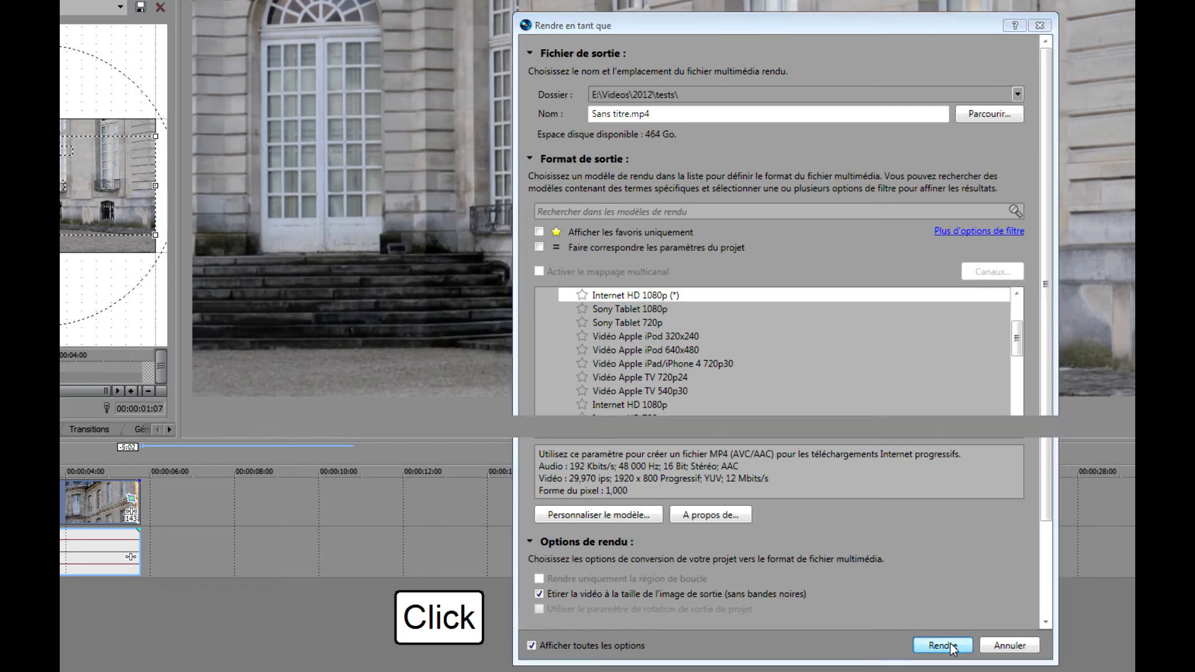
click(942, 644)
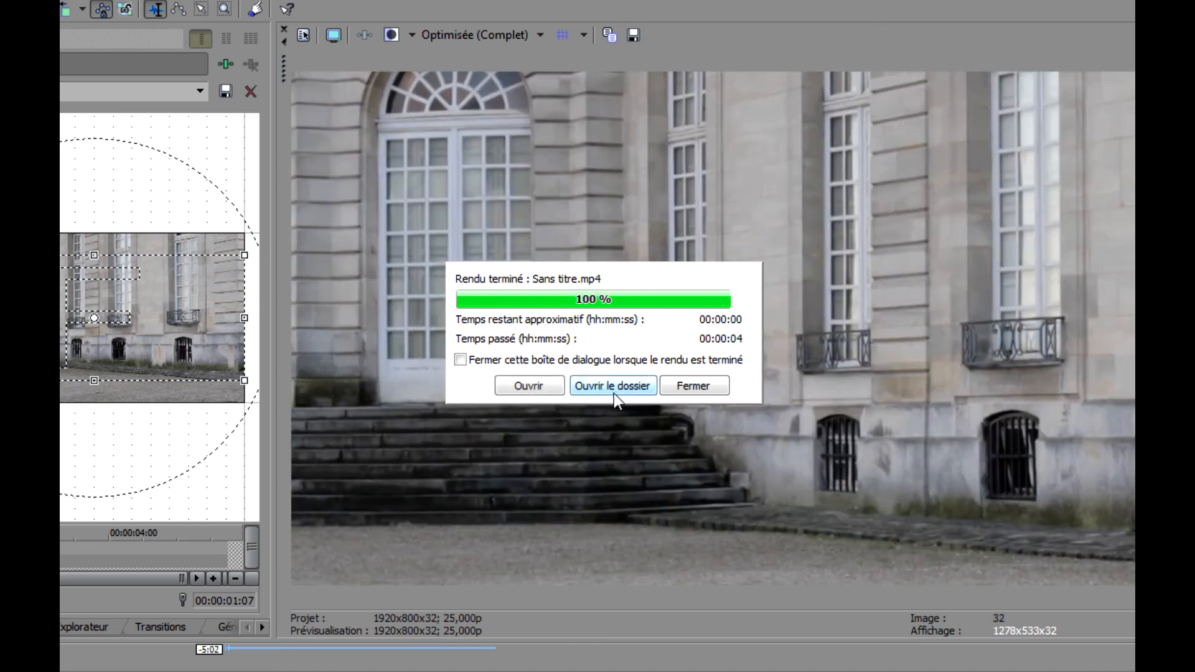
click(611, 385)
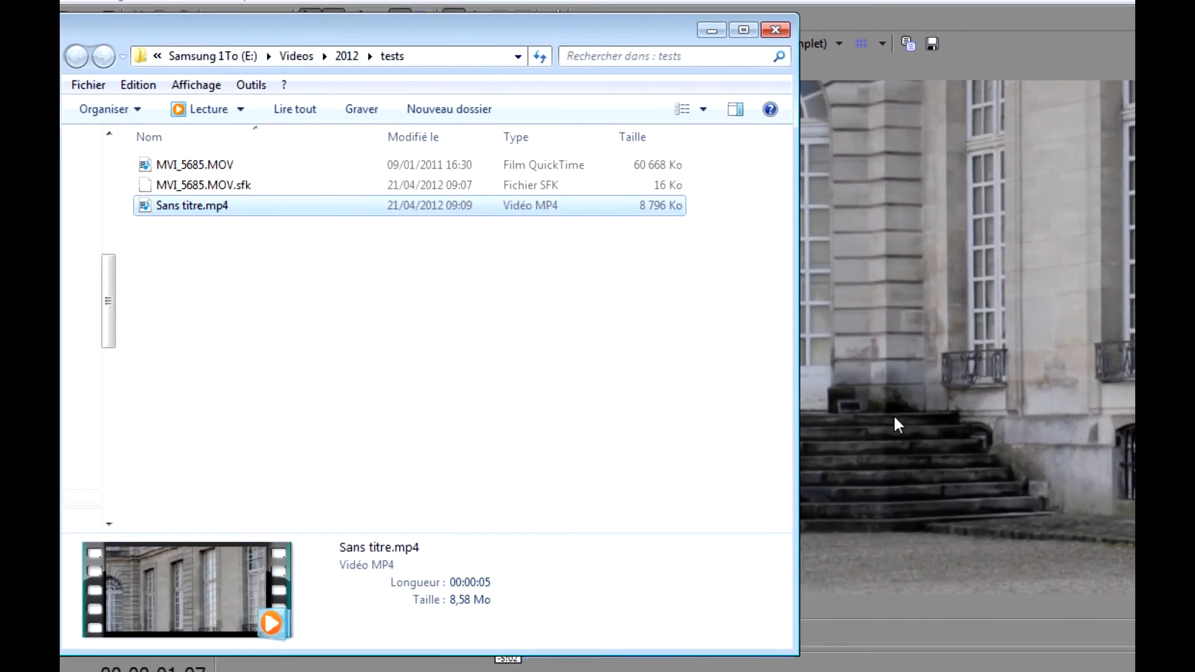
drag(427, 29, 496, 42)
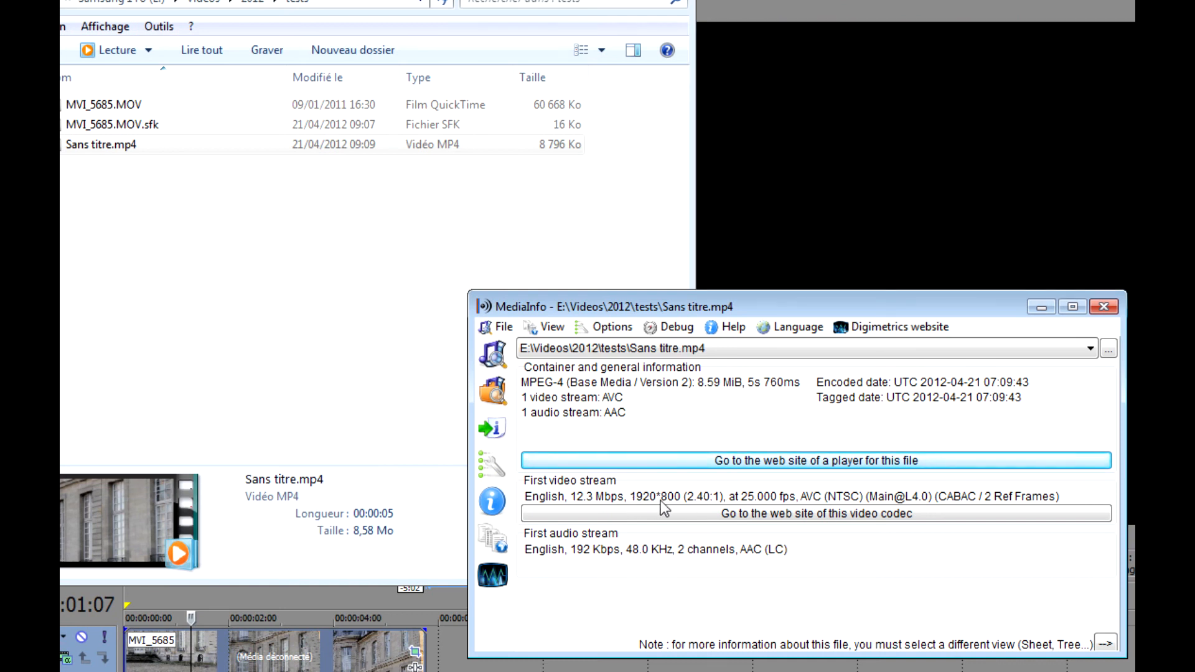
mouse_move(681, 508)
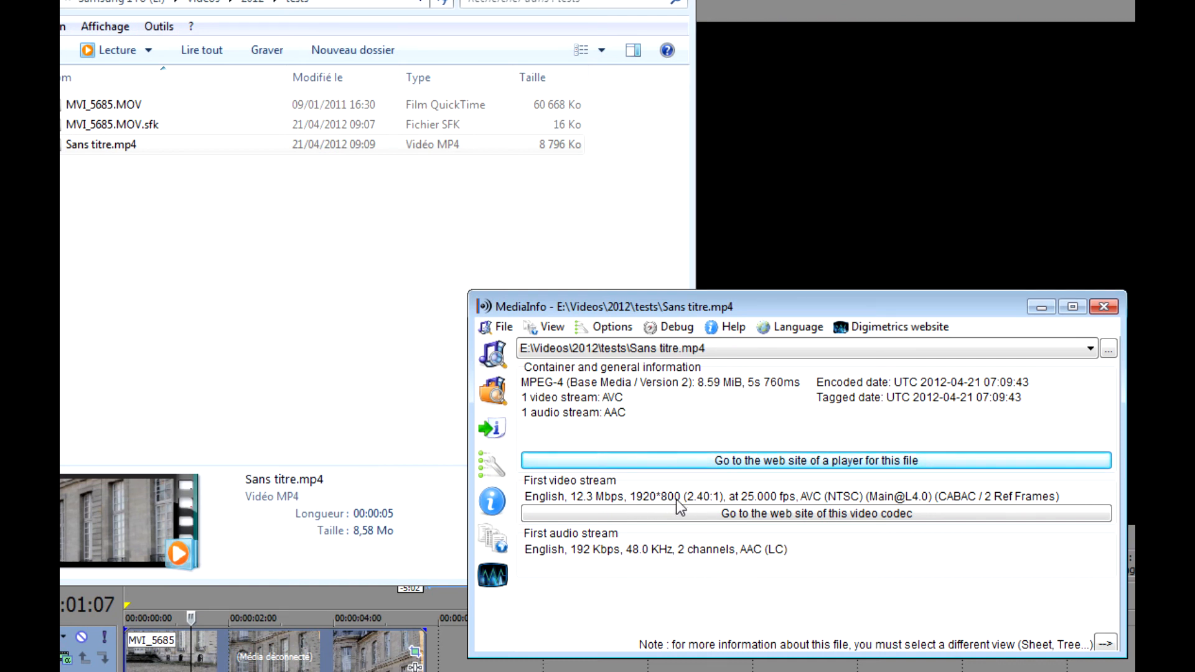